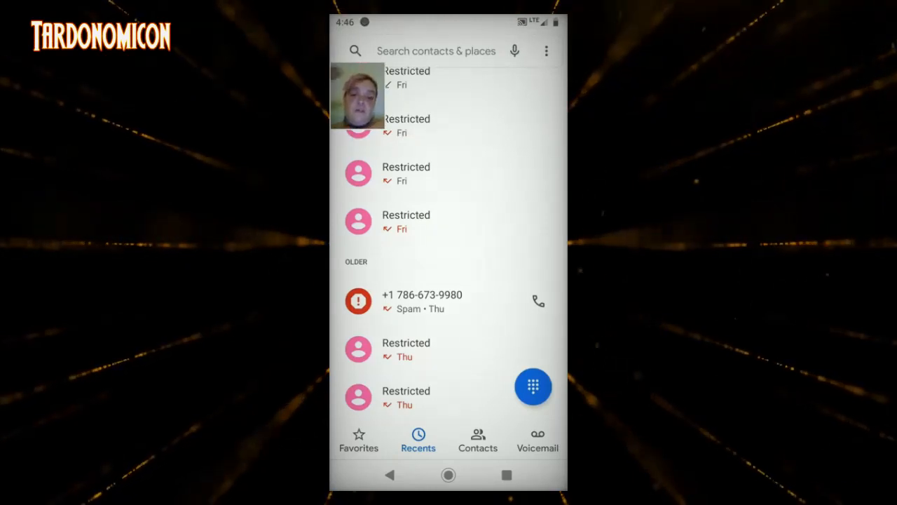
scroll(up, 3)
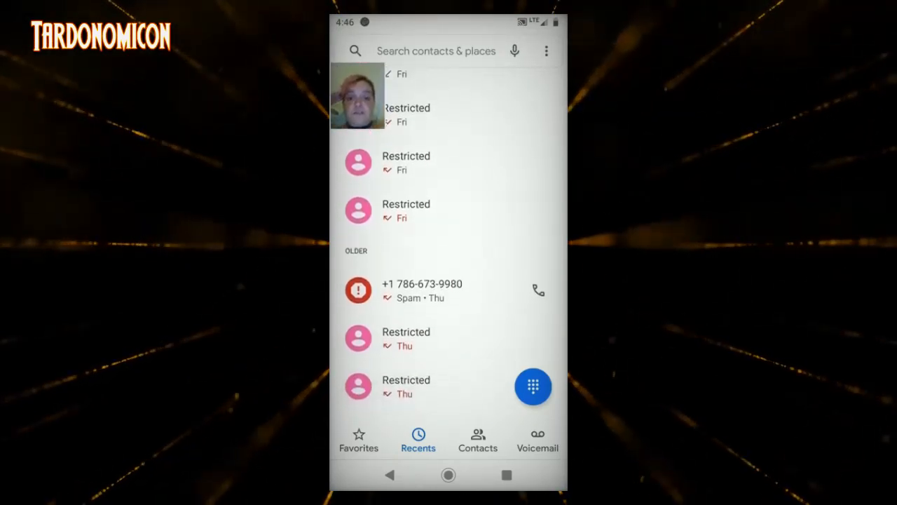
scroll(down, 3)
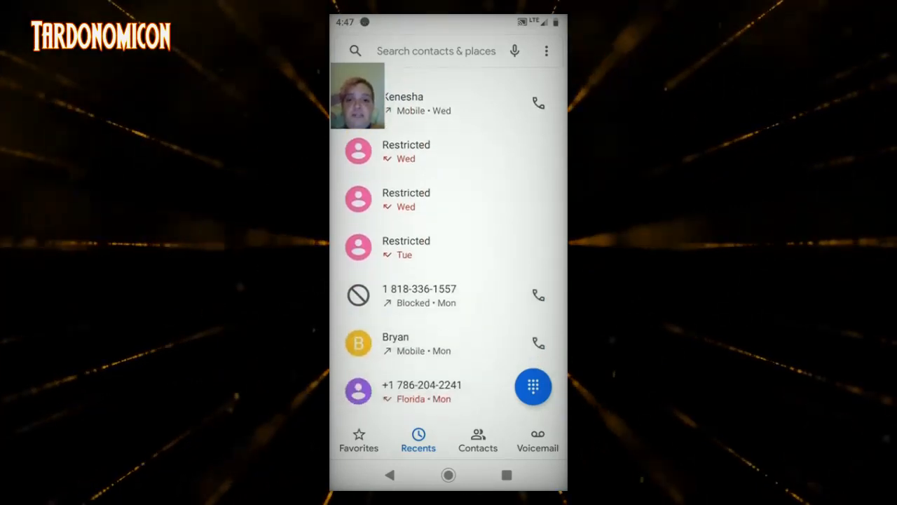
scroll(down, 3)
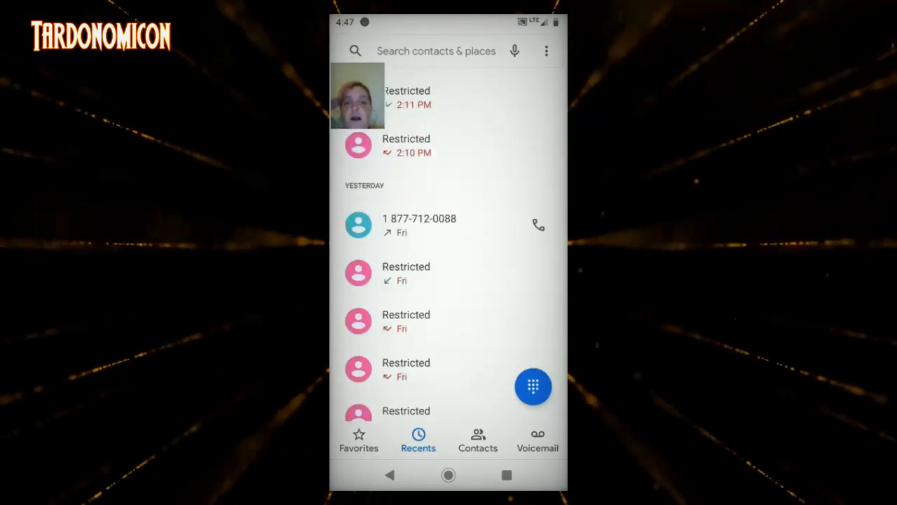
scroll(down, 3)
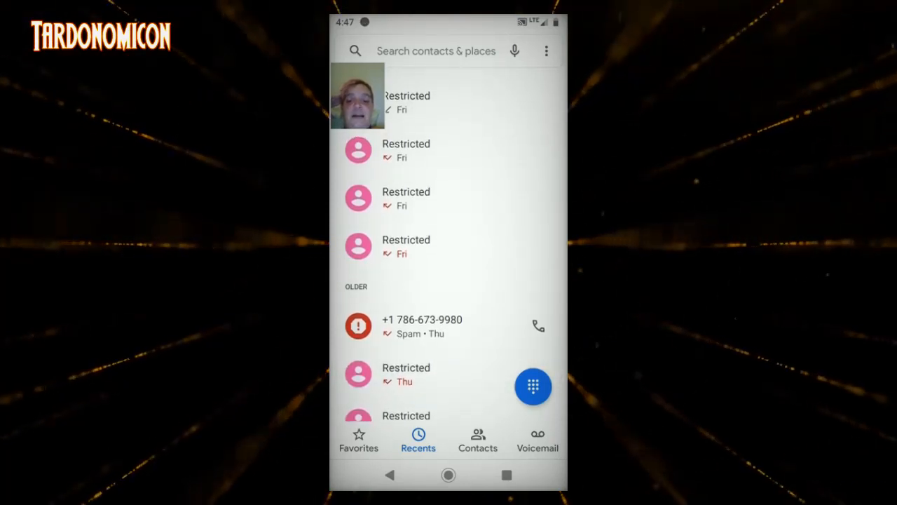
scroll(up, 3)
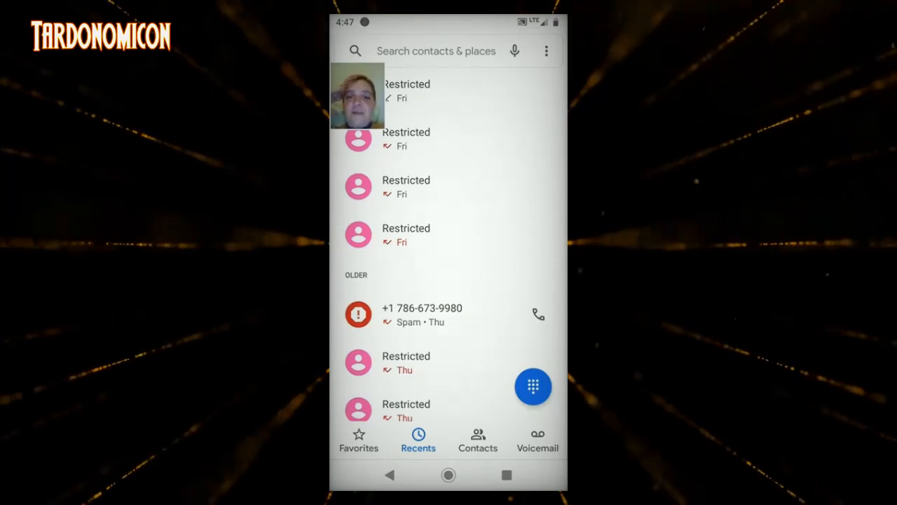
scroll(down, 3)
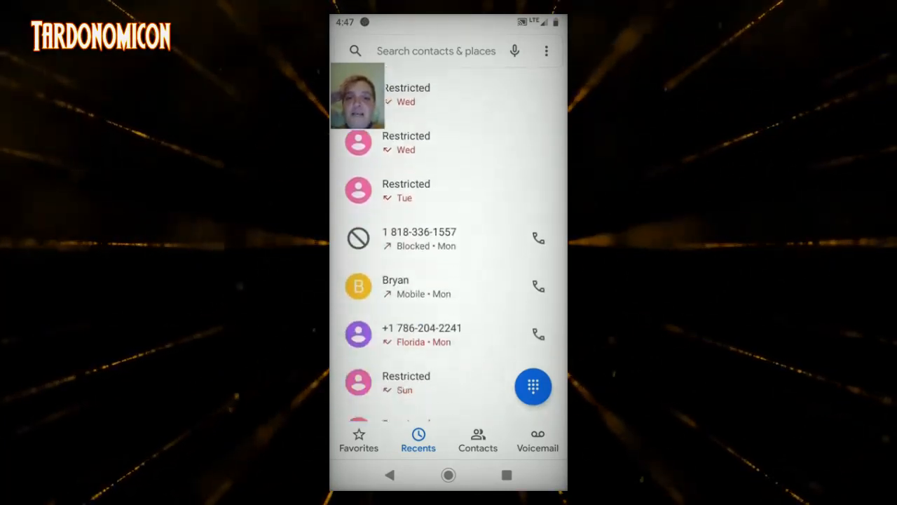
scroll(down, 3)
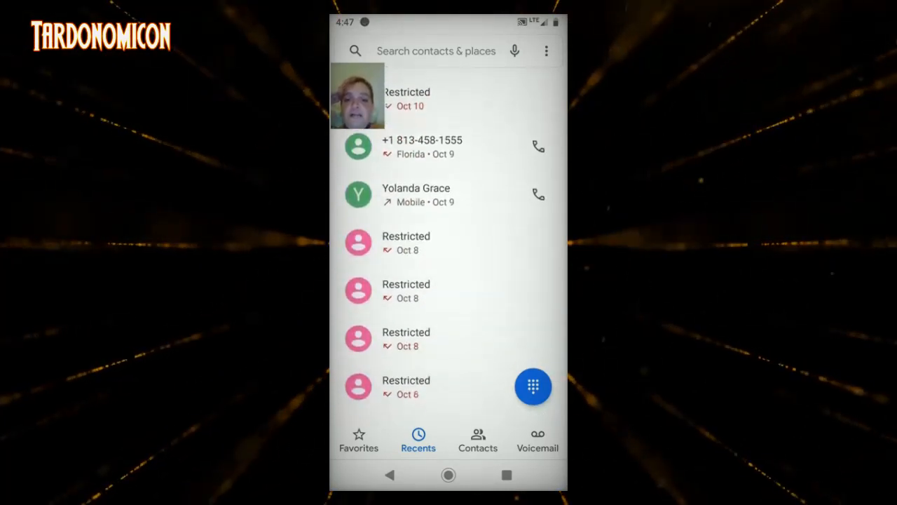
scroll(down, 3)
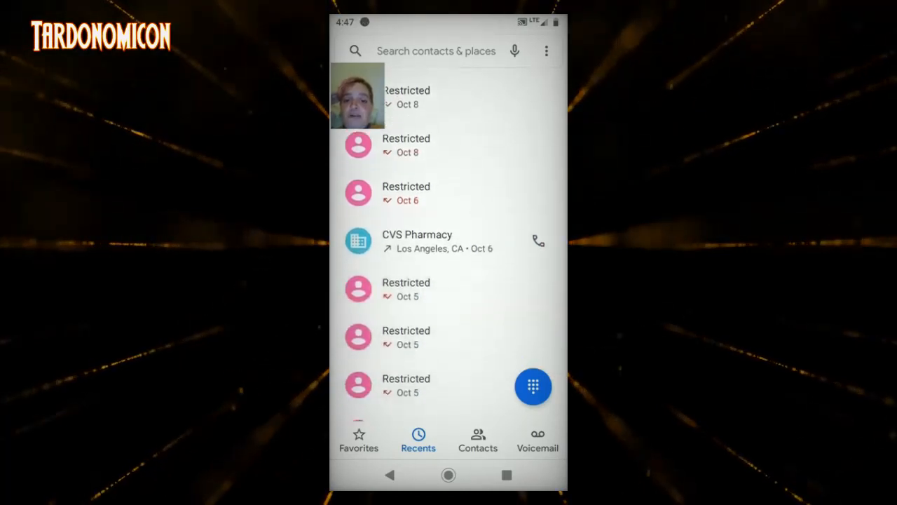
scroll(down, 3)
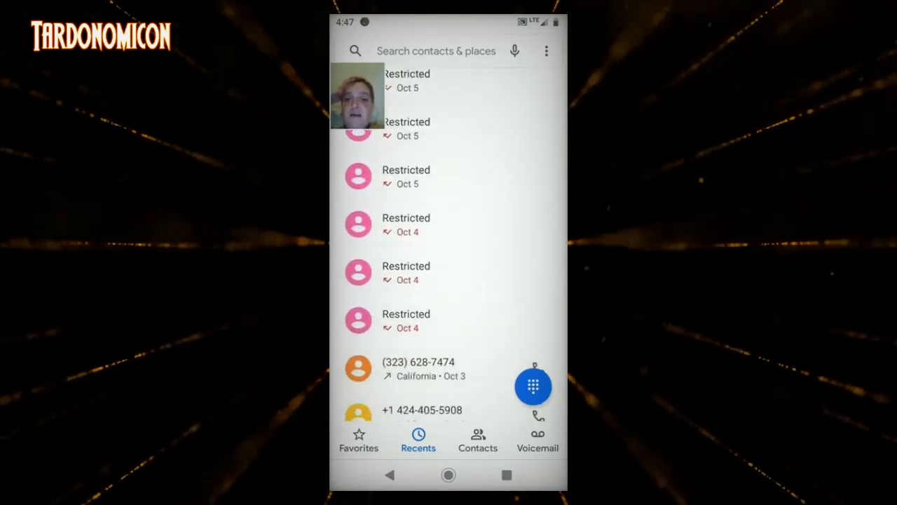
scroll(down, 3)
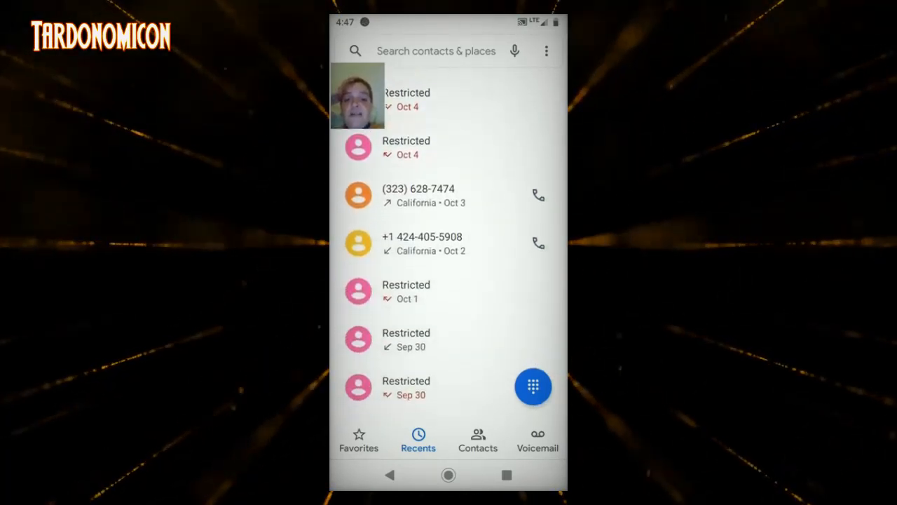
scroll(down, 3)
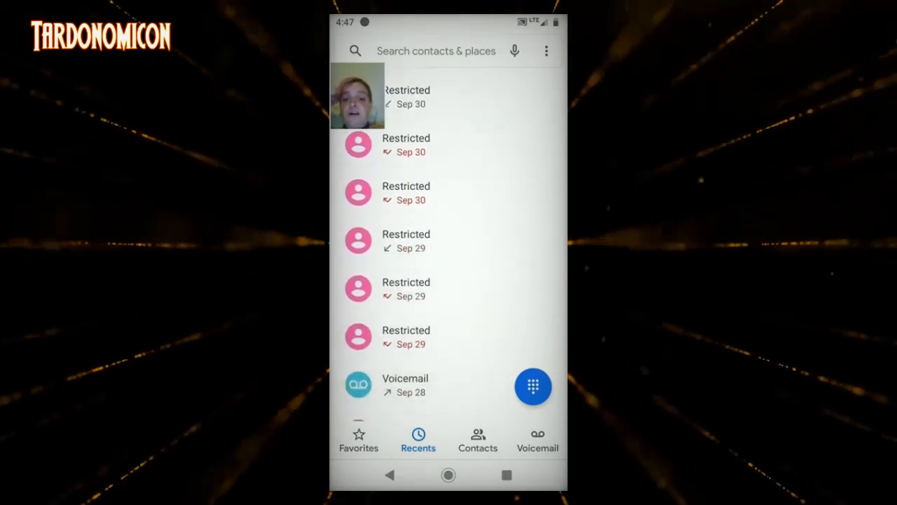
scroll(down, 3)
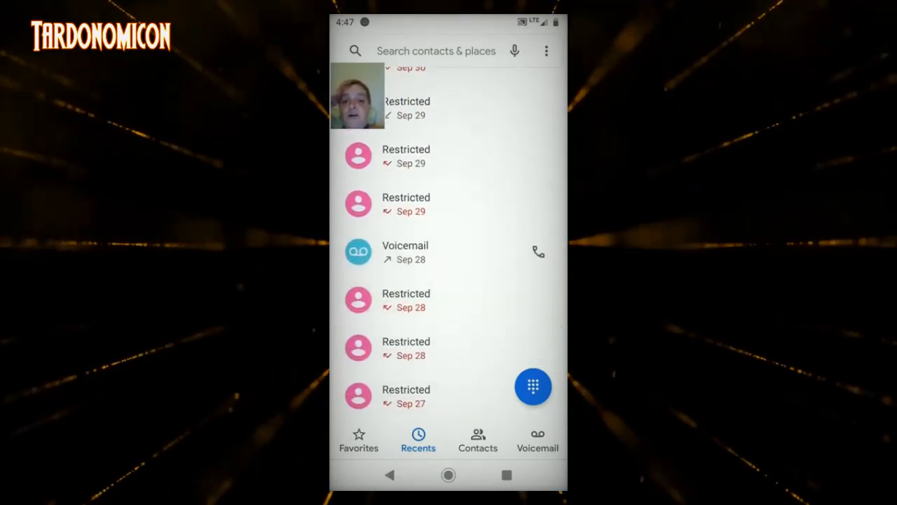
scroll(down, 3)
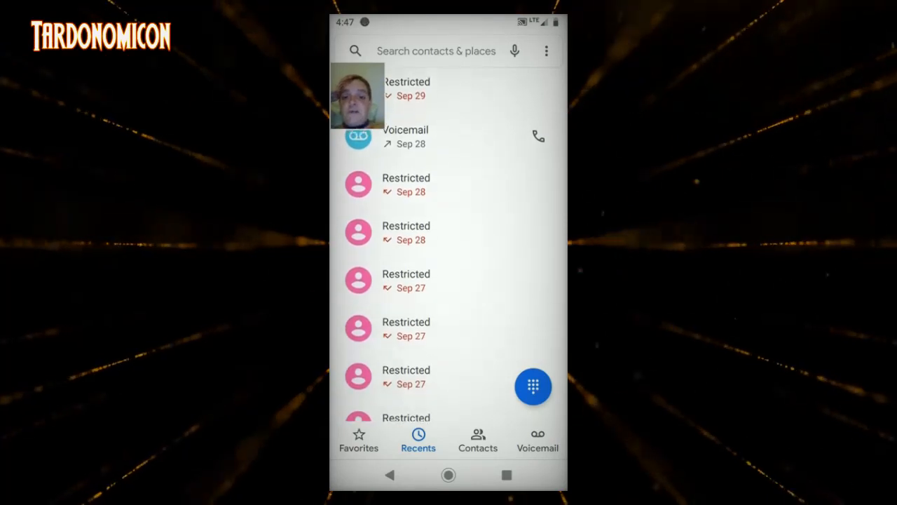
scroll(down, 3)
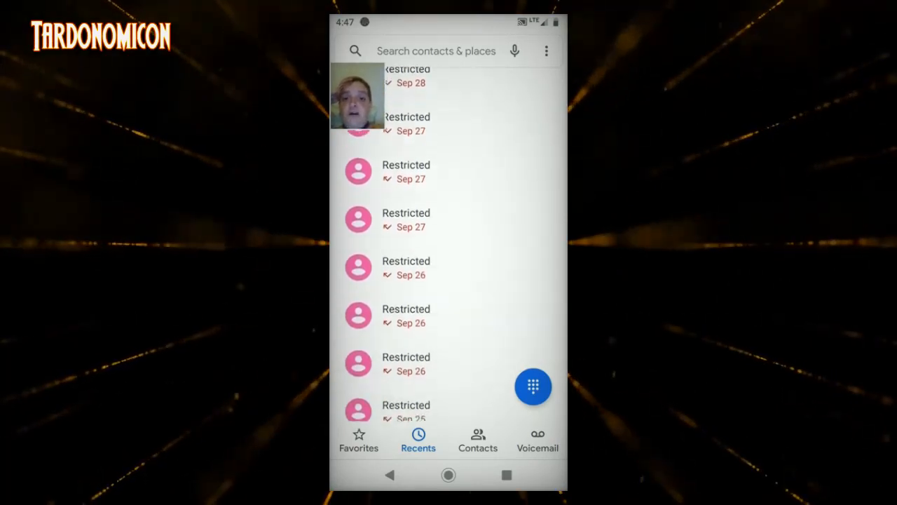
scroll(down, 3)
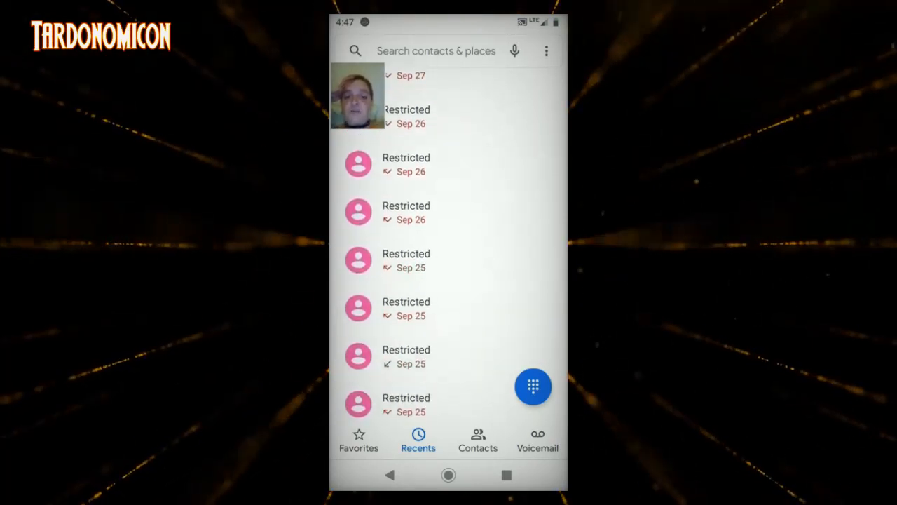
scroll(down, 3)
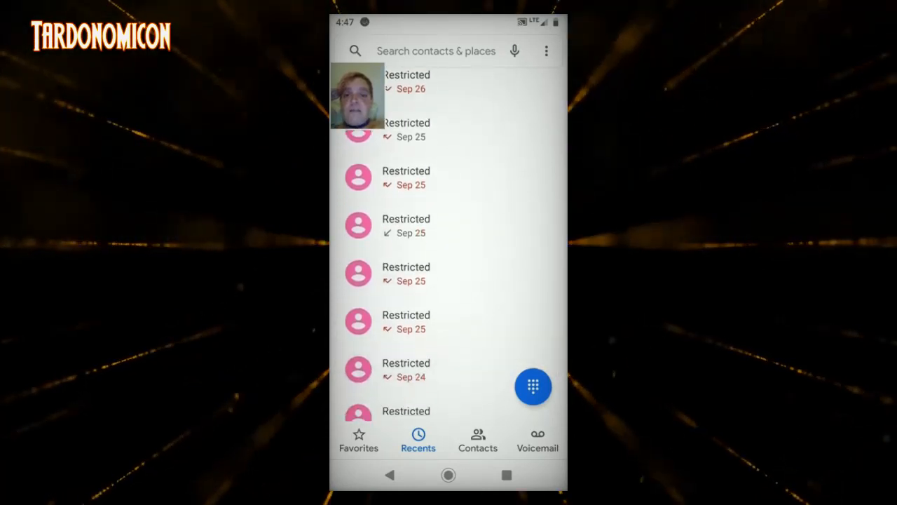
scroll(down, 3)
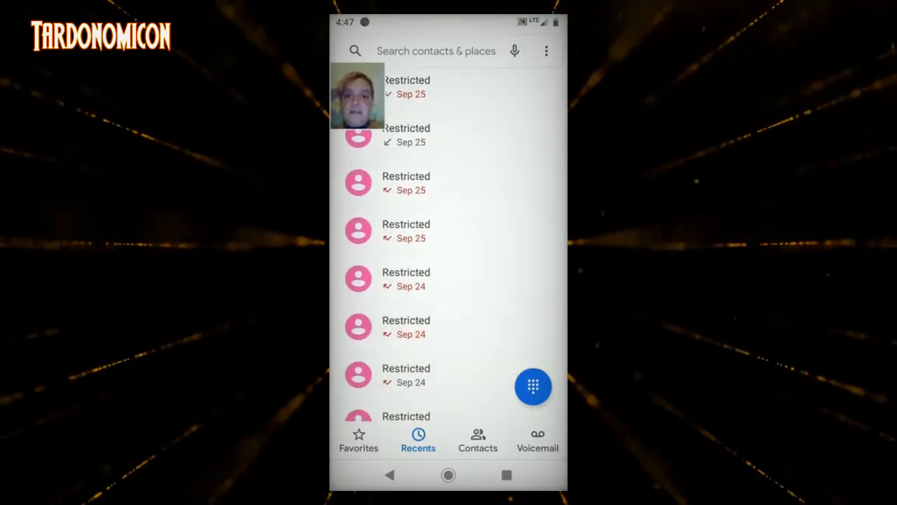
scroll(down, 3)
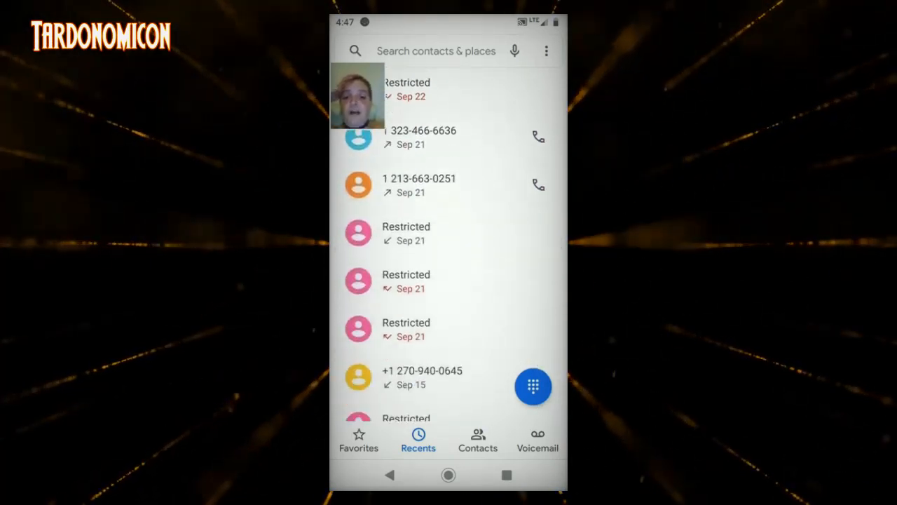
scroll(down, 3)
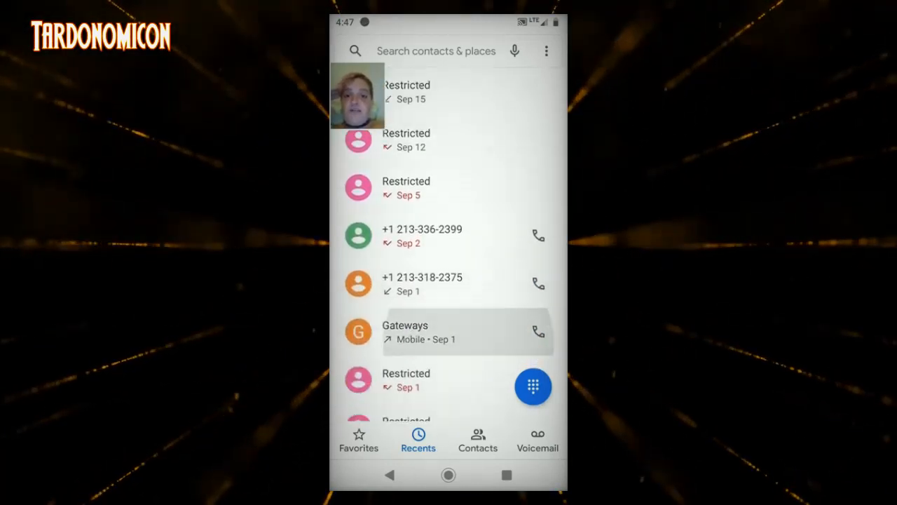
scroll(down, 3)
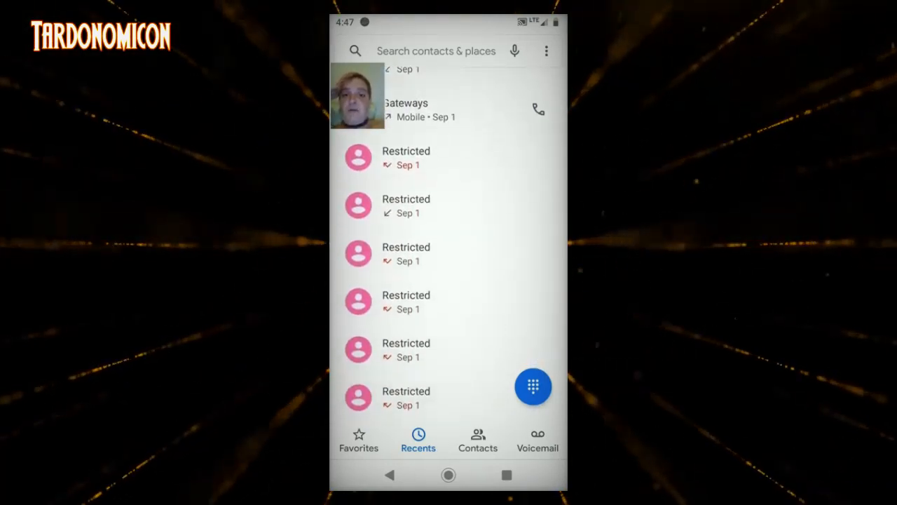
scroll(down, 3)
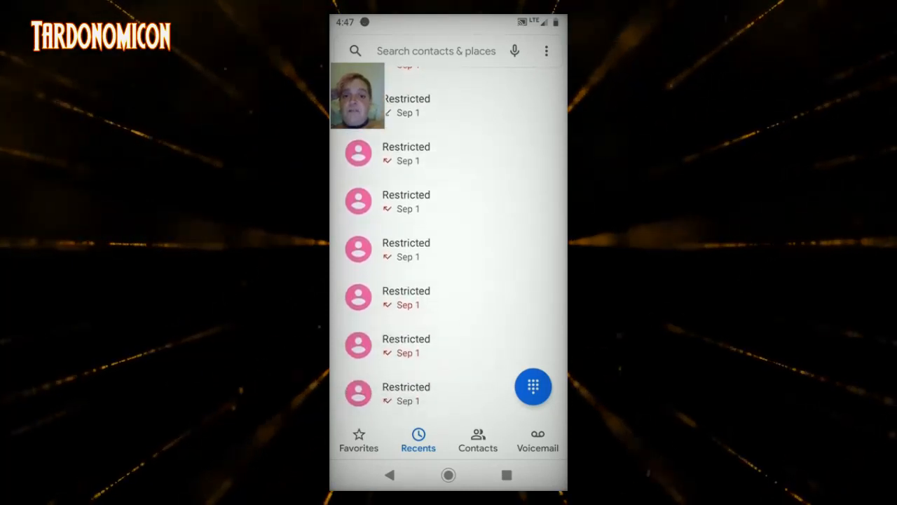
scroll(up, 3)
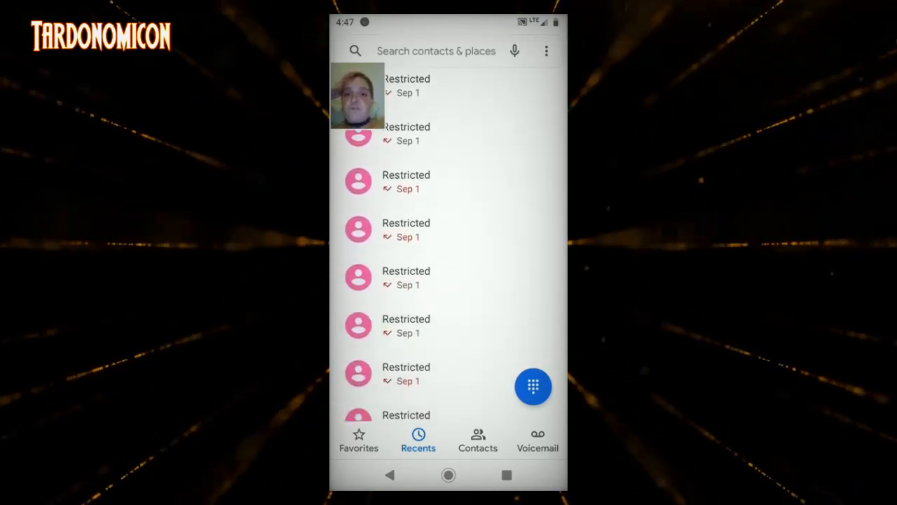
scroll(up, 3)
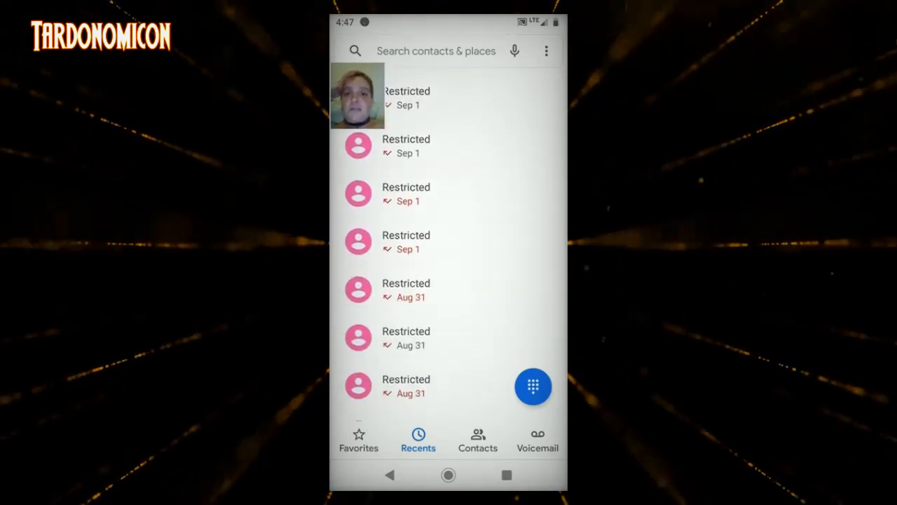
scroll(up, 3)
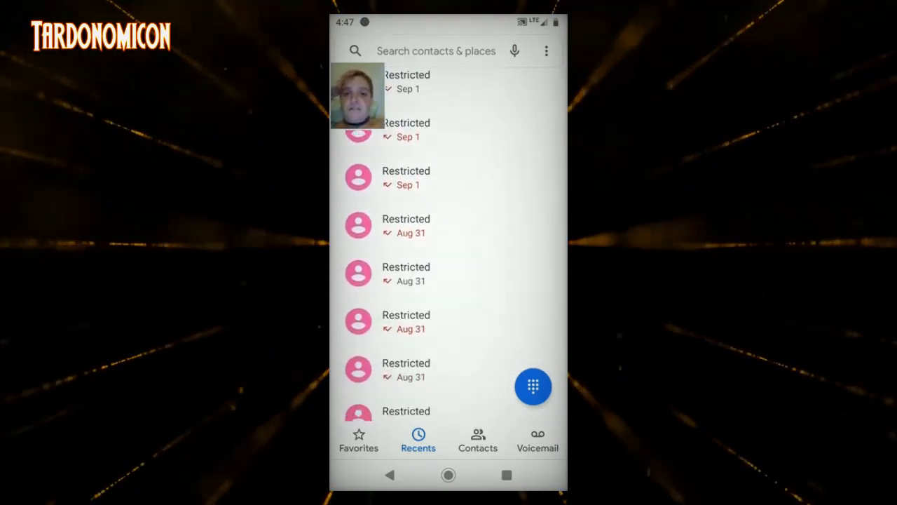
scroll(down, 3)
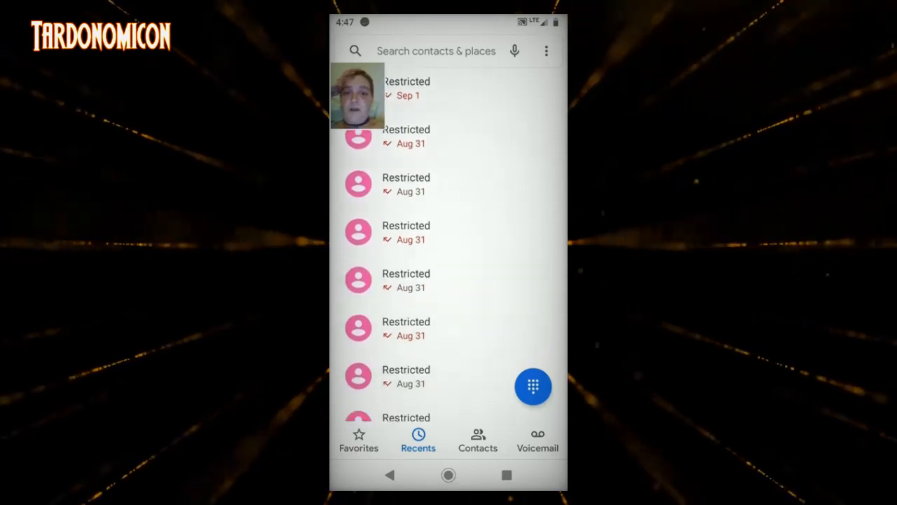
scroll(down, 3)
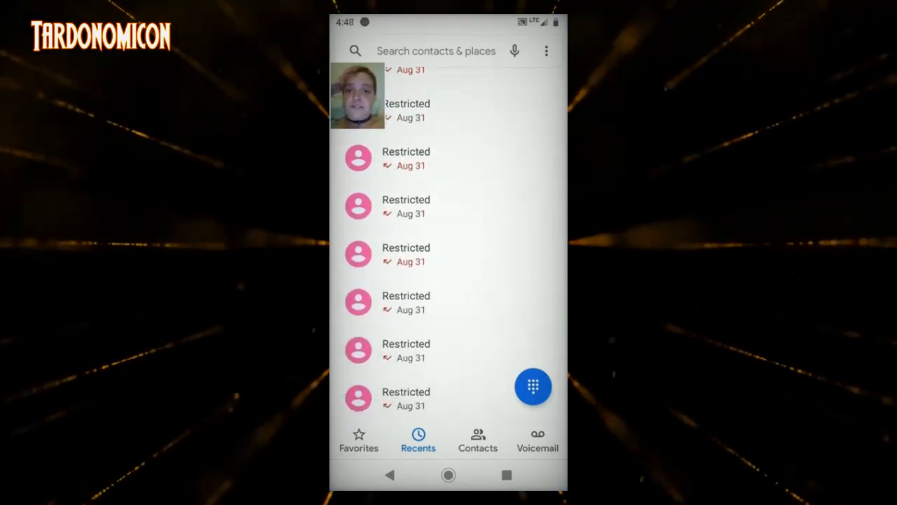
scroll(up, 3)
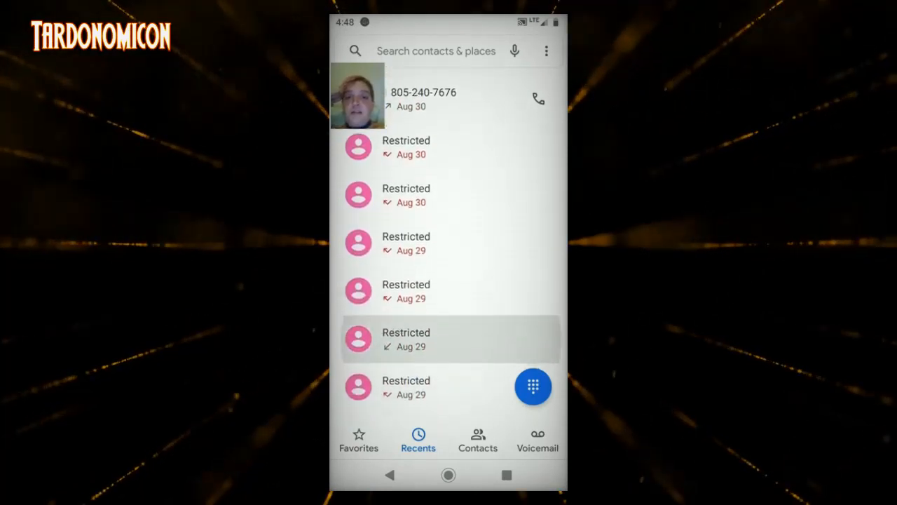
scroll(down, 3)
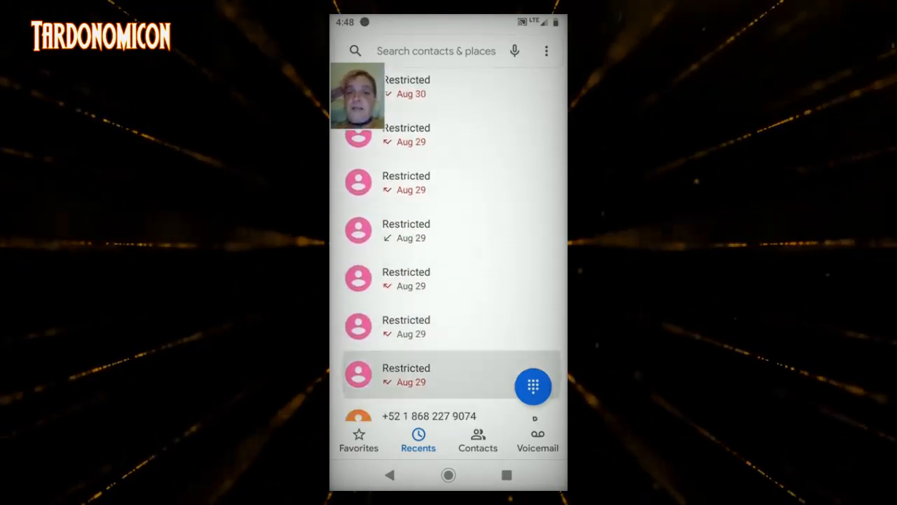
scroll(down, 3)
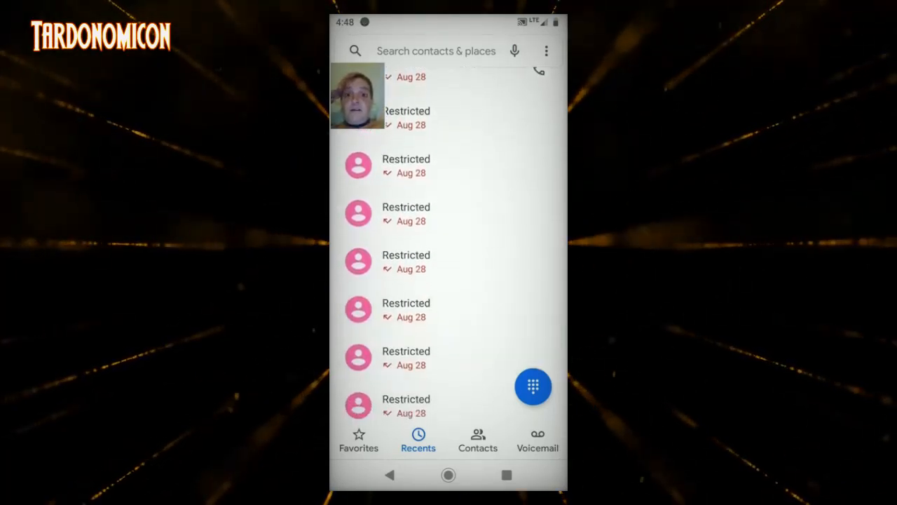
scroll(up, 3)
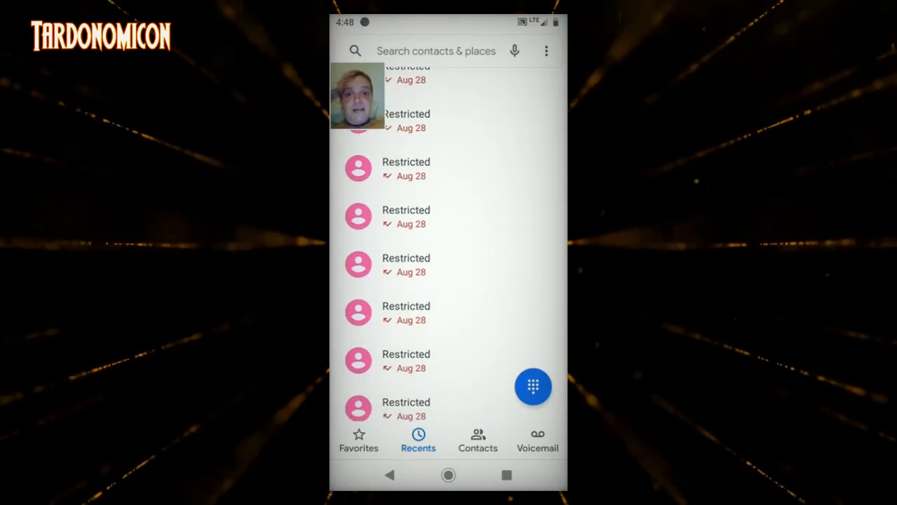
scroll(down, 3)
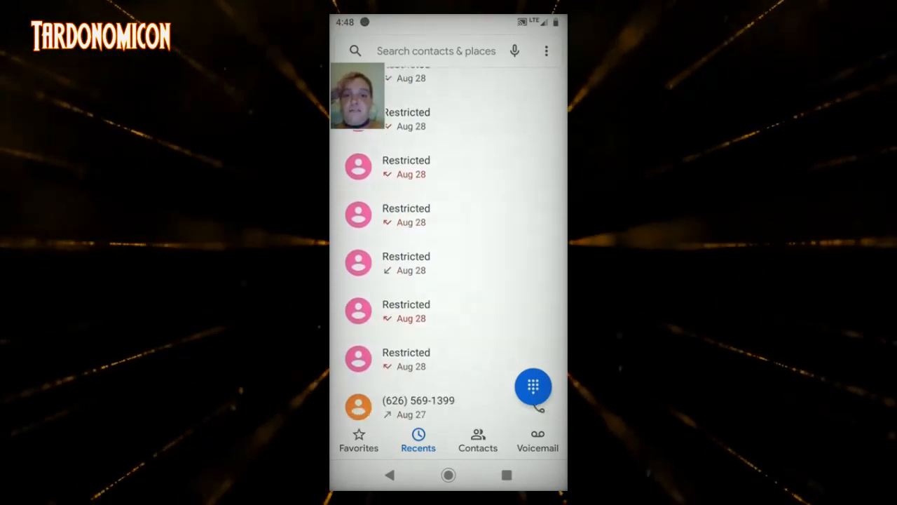
scroll(down, 3)
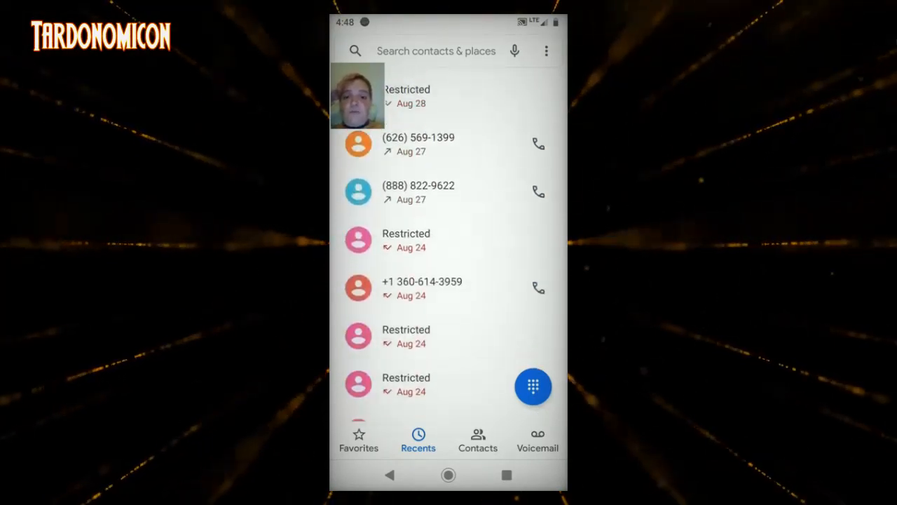
scroll(down, 3)
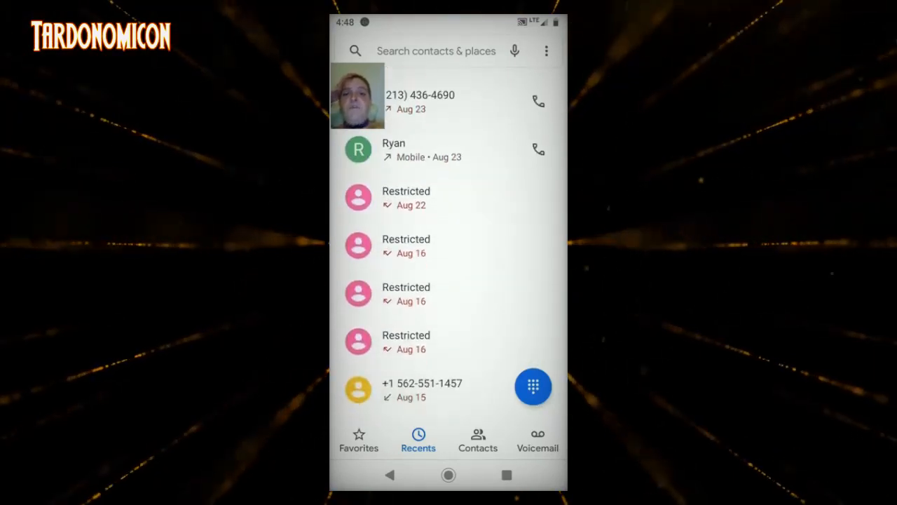
scroll(down, 3)
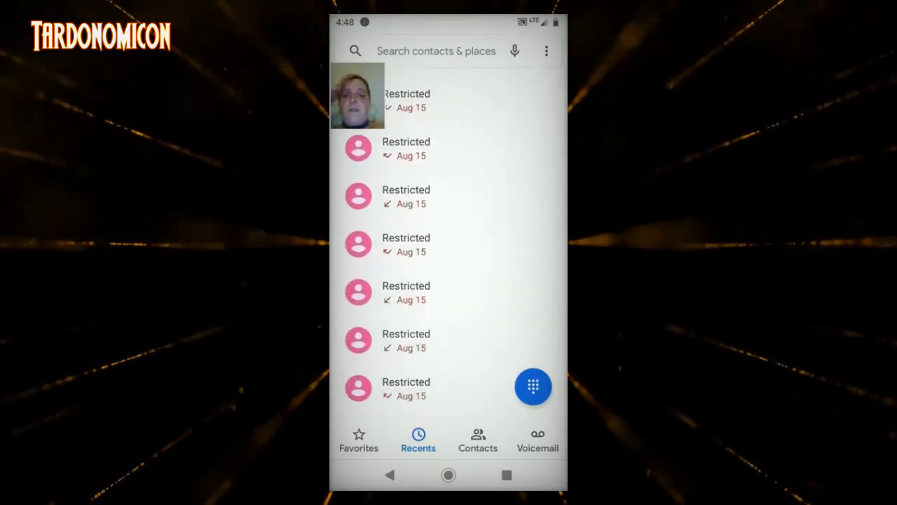
scroll(down, 3)
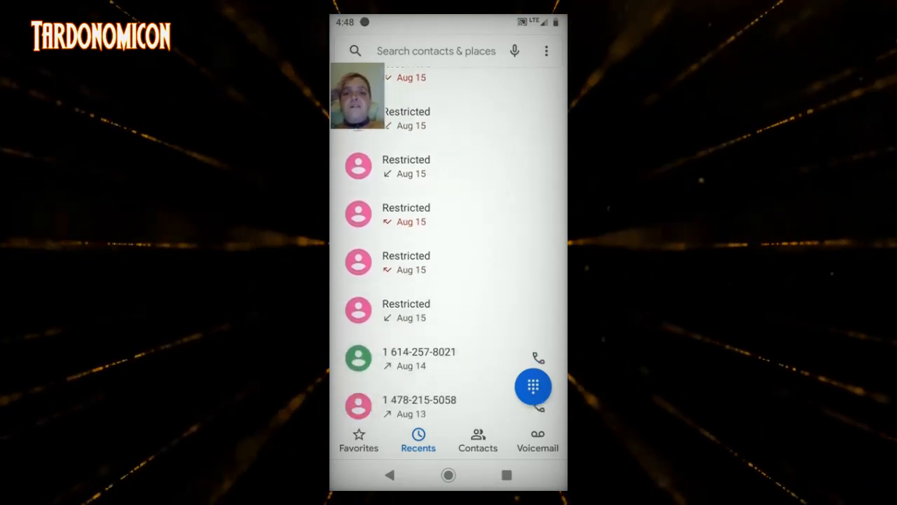
scroll(down, 3)
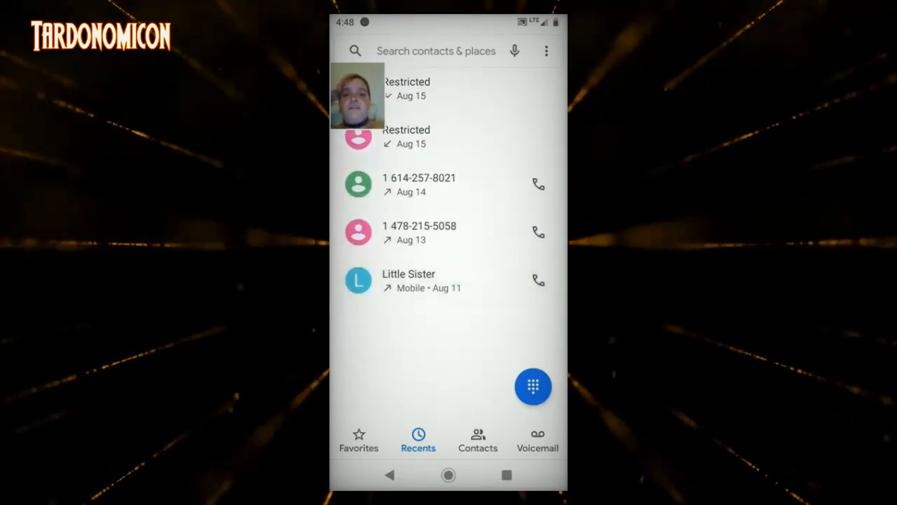
scroll(down, 3)
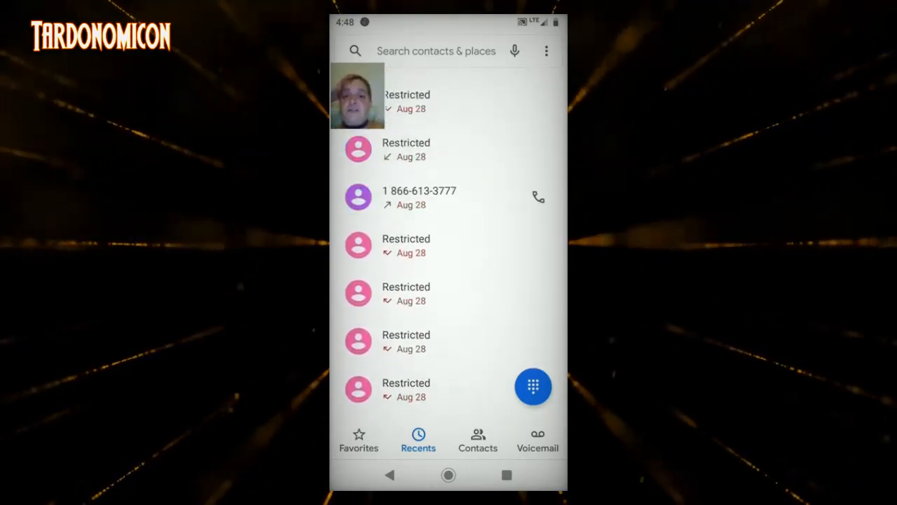
scroll(up, 3)
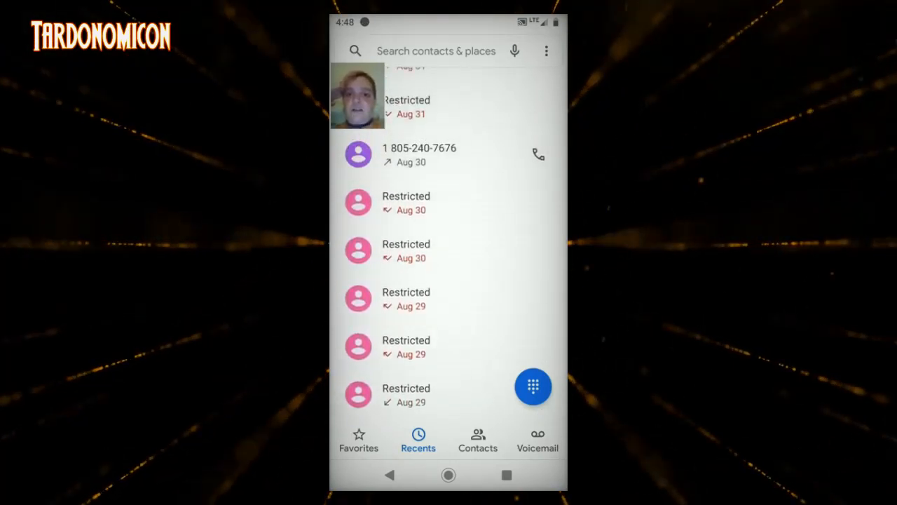
scroll(up, 3)
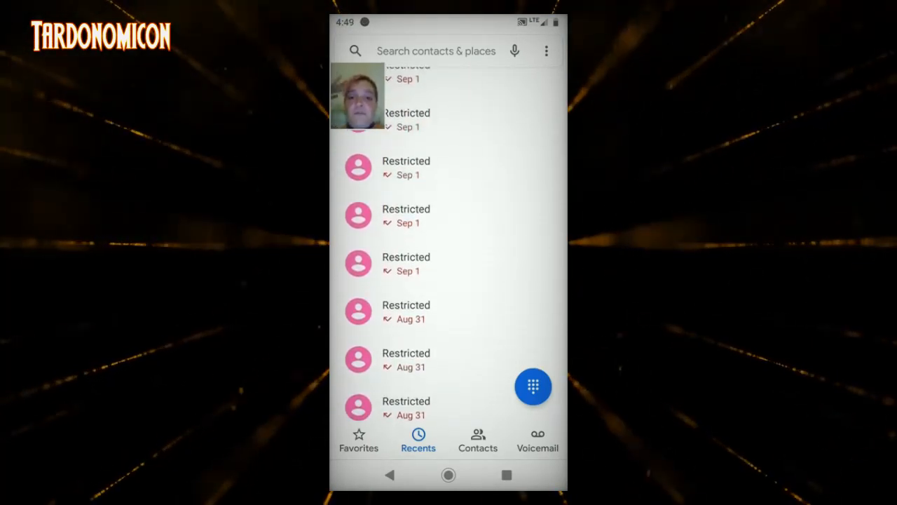
scroll(up, 3)
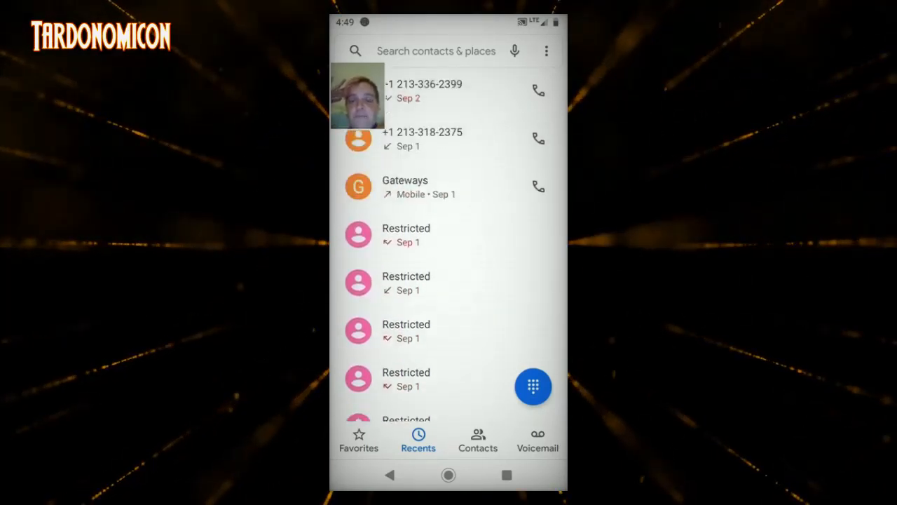
scroll(down, 3)
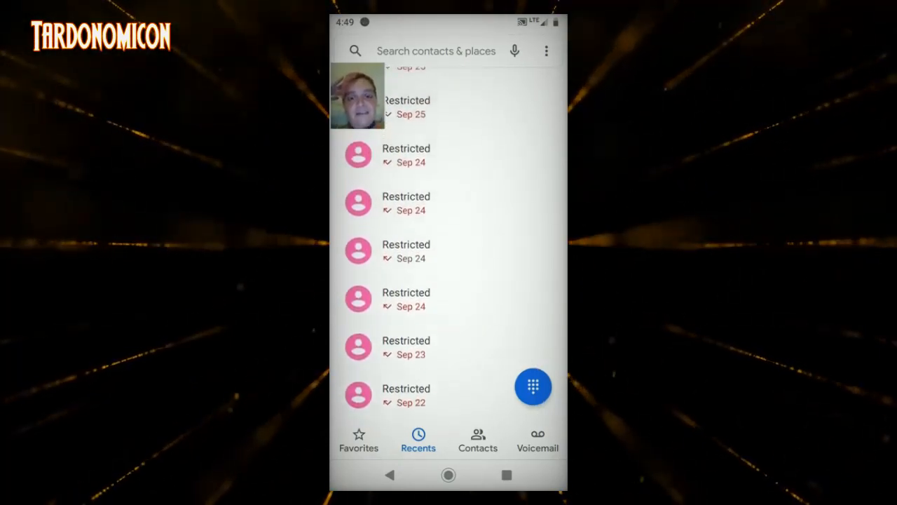
scroll(up, 3)
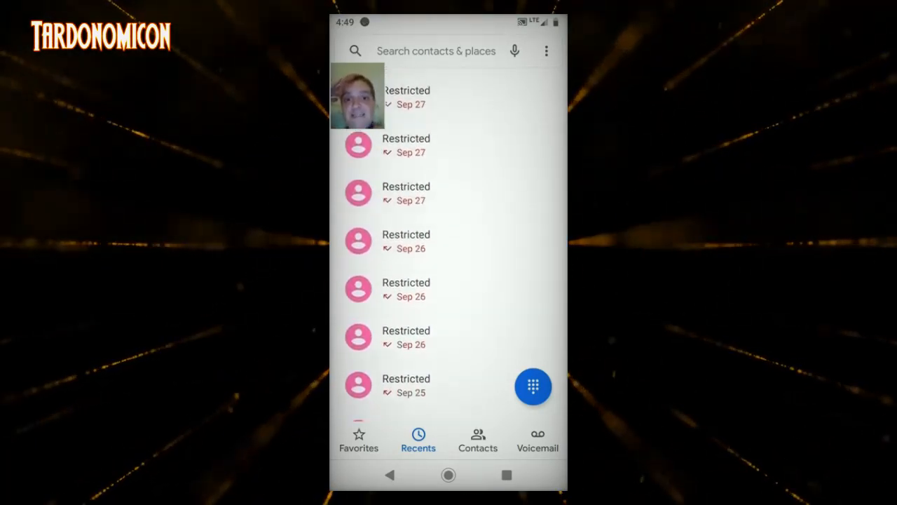
scroll(up, 3)
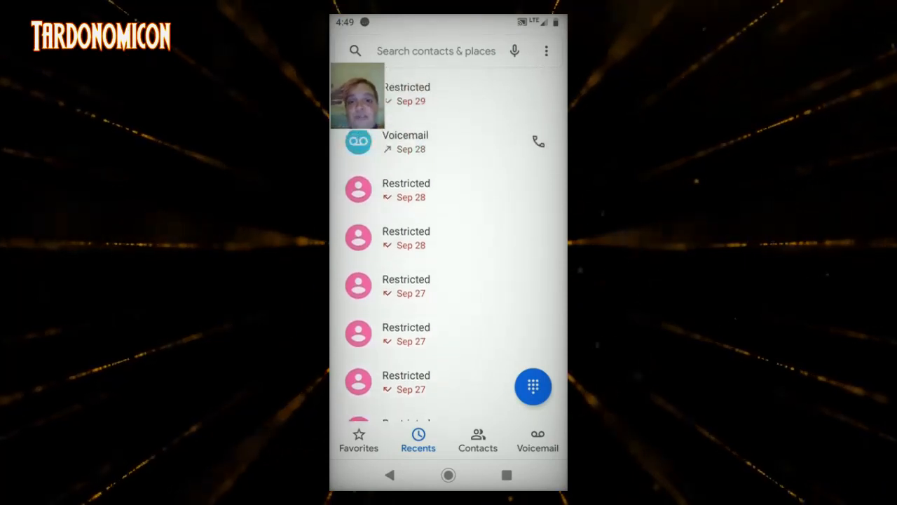
scroll(up, 3)
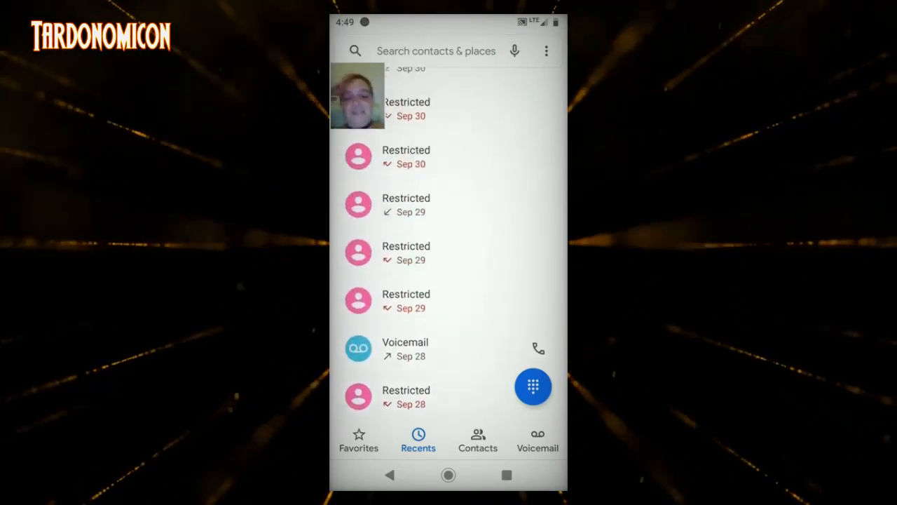
scroll(up, 3)
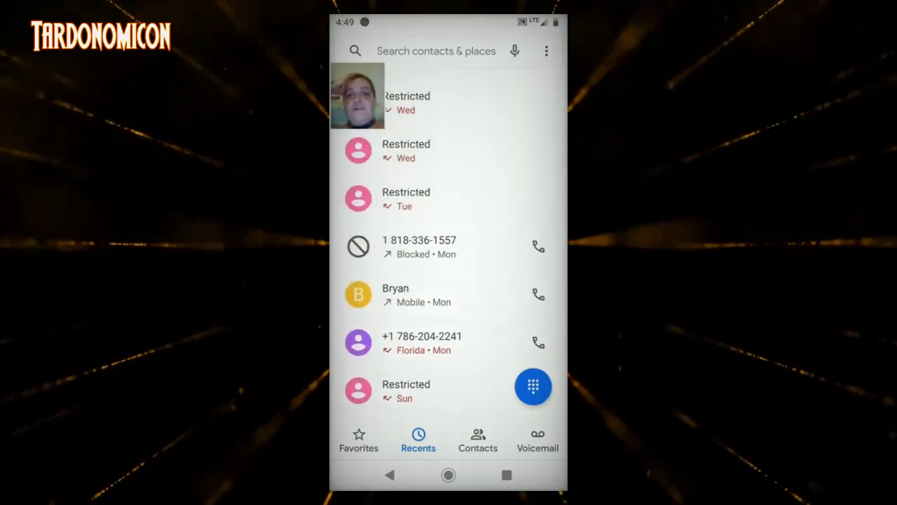
scroll(up, 3)
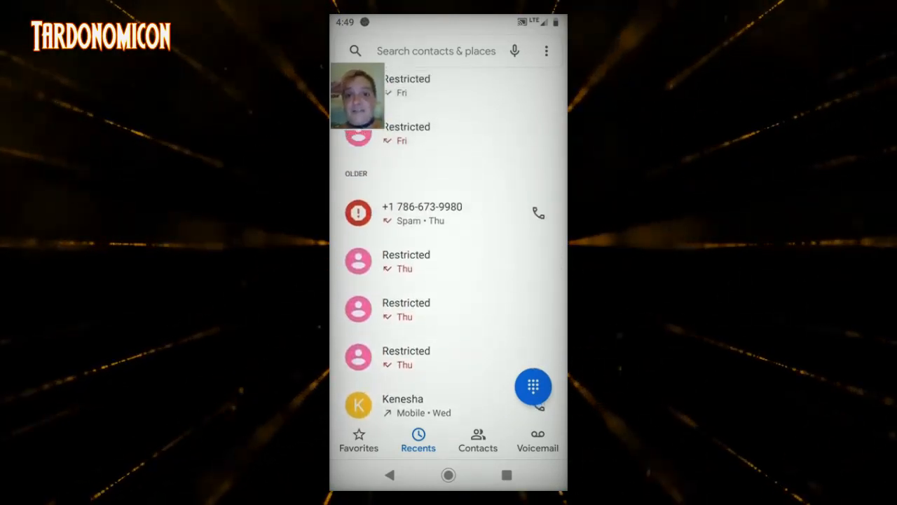
scroll(up, 3)
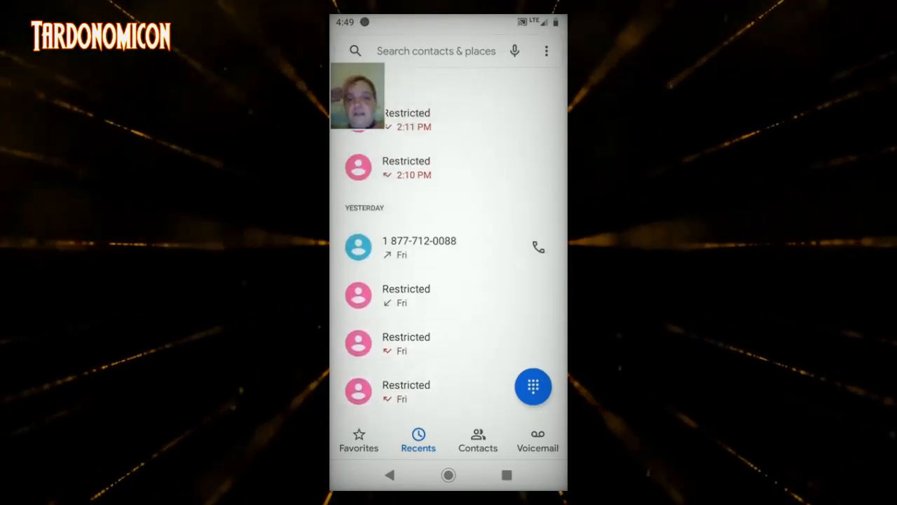
scroll(down, 3)
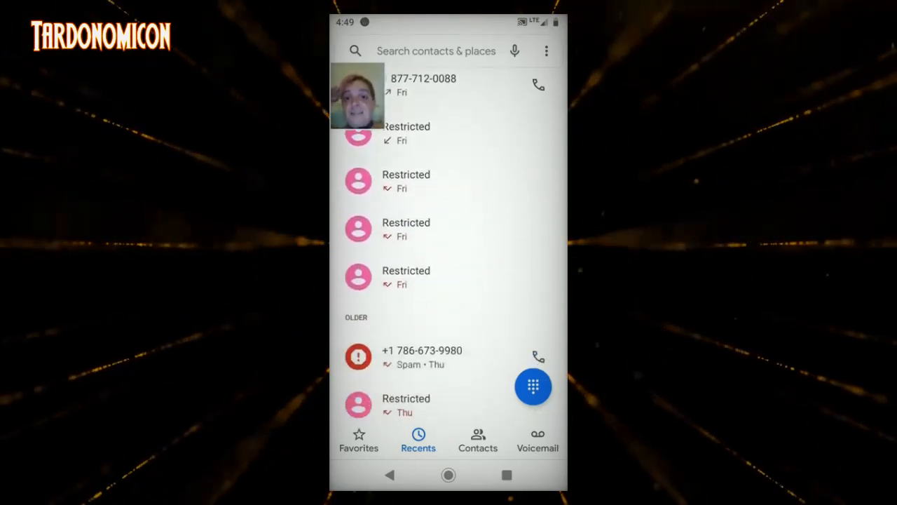